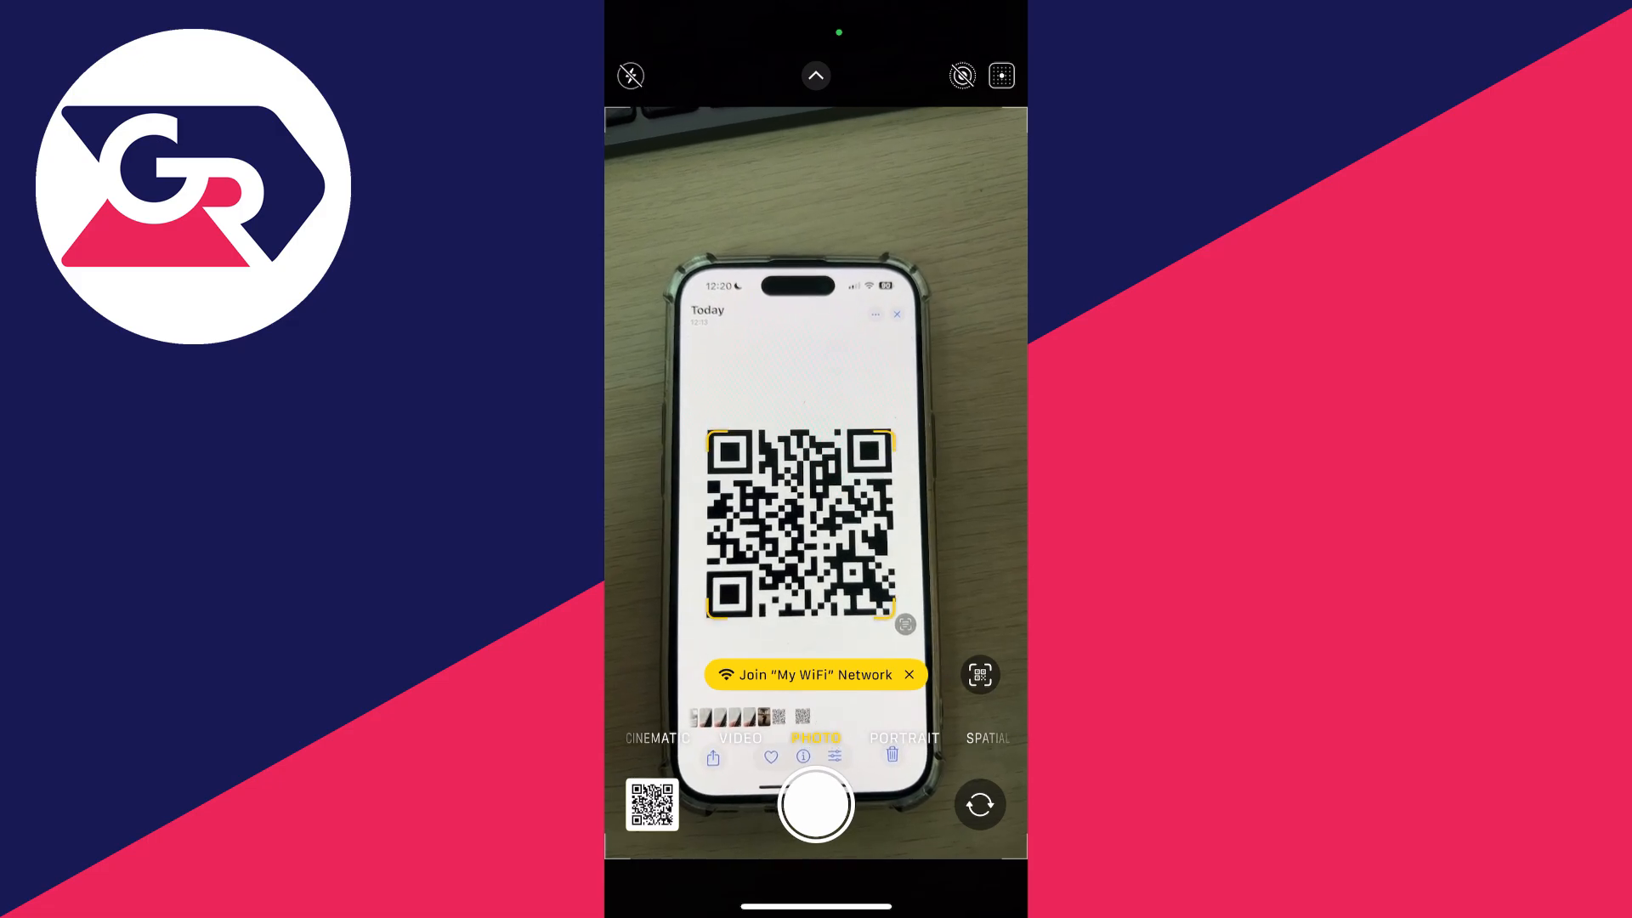
Accept the Join "My WiFi" Network banner shown over the scanned QR code.
left_click(814, 675)
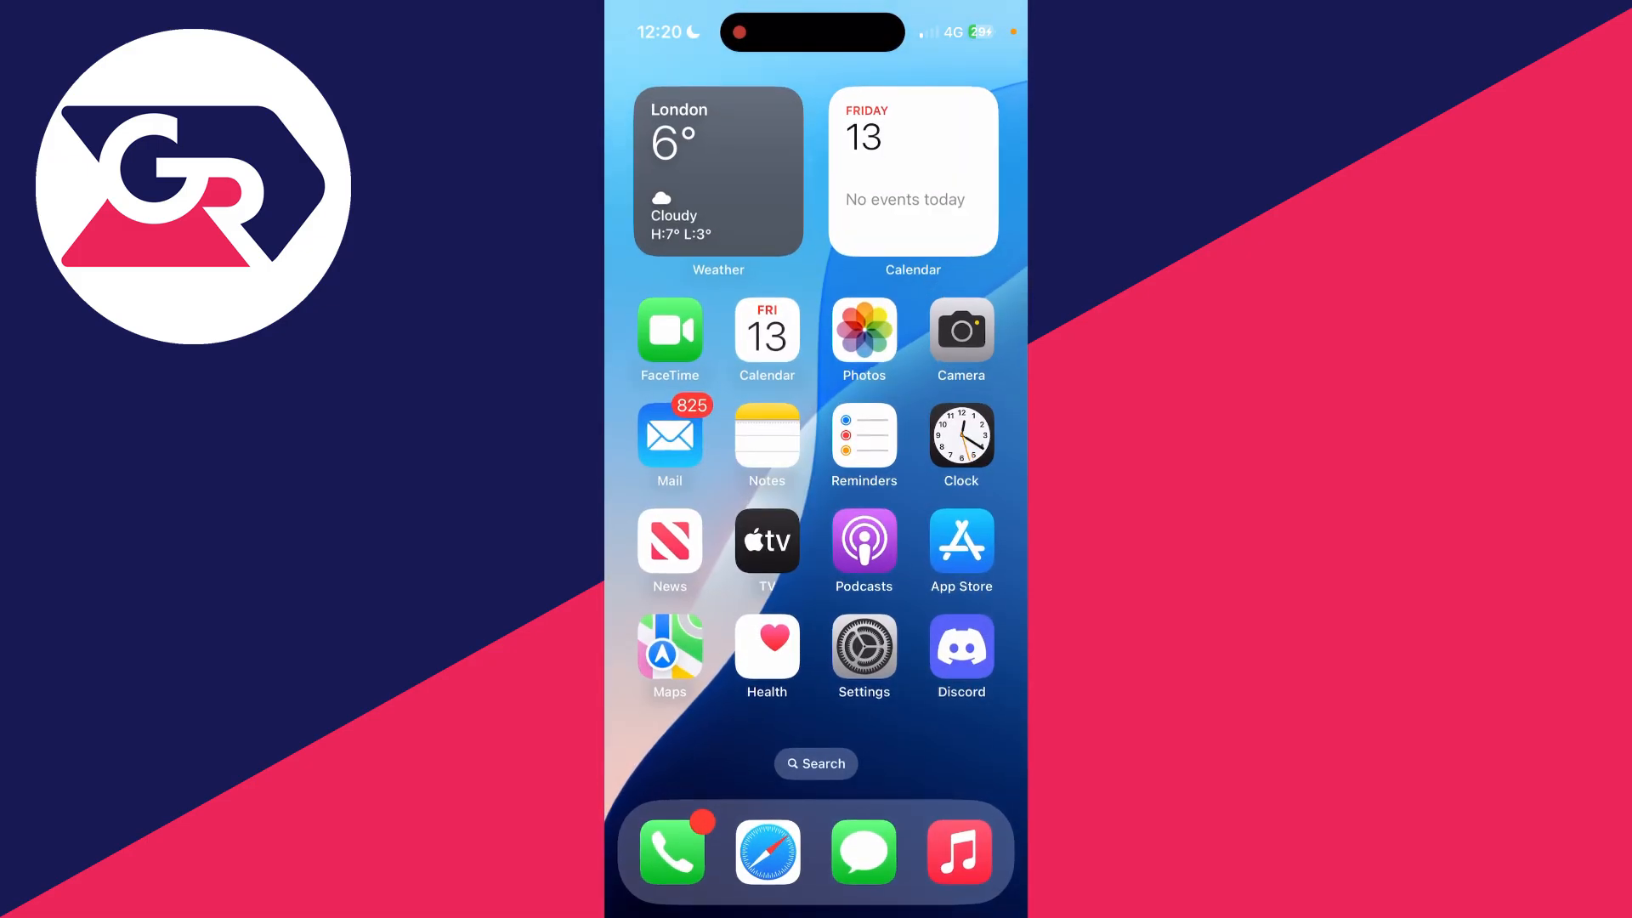
Check that the Scan QR Codes toggle is on in Camera settings, then return home.
left_click(864, 645)
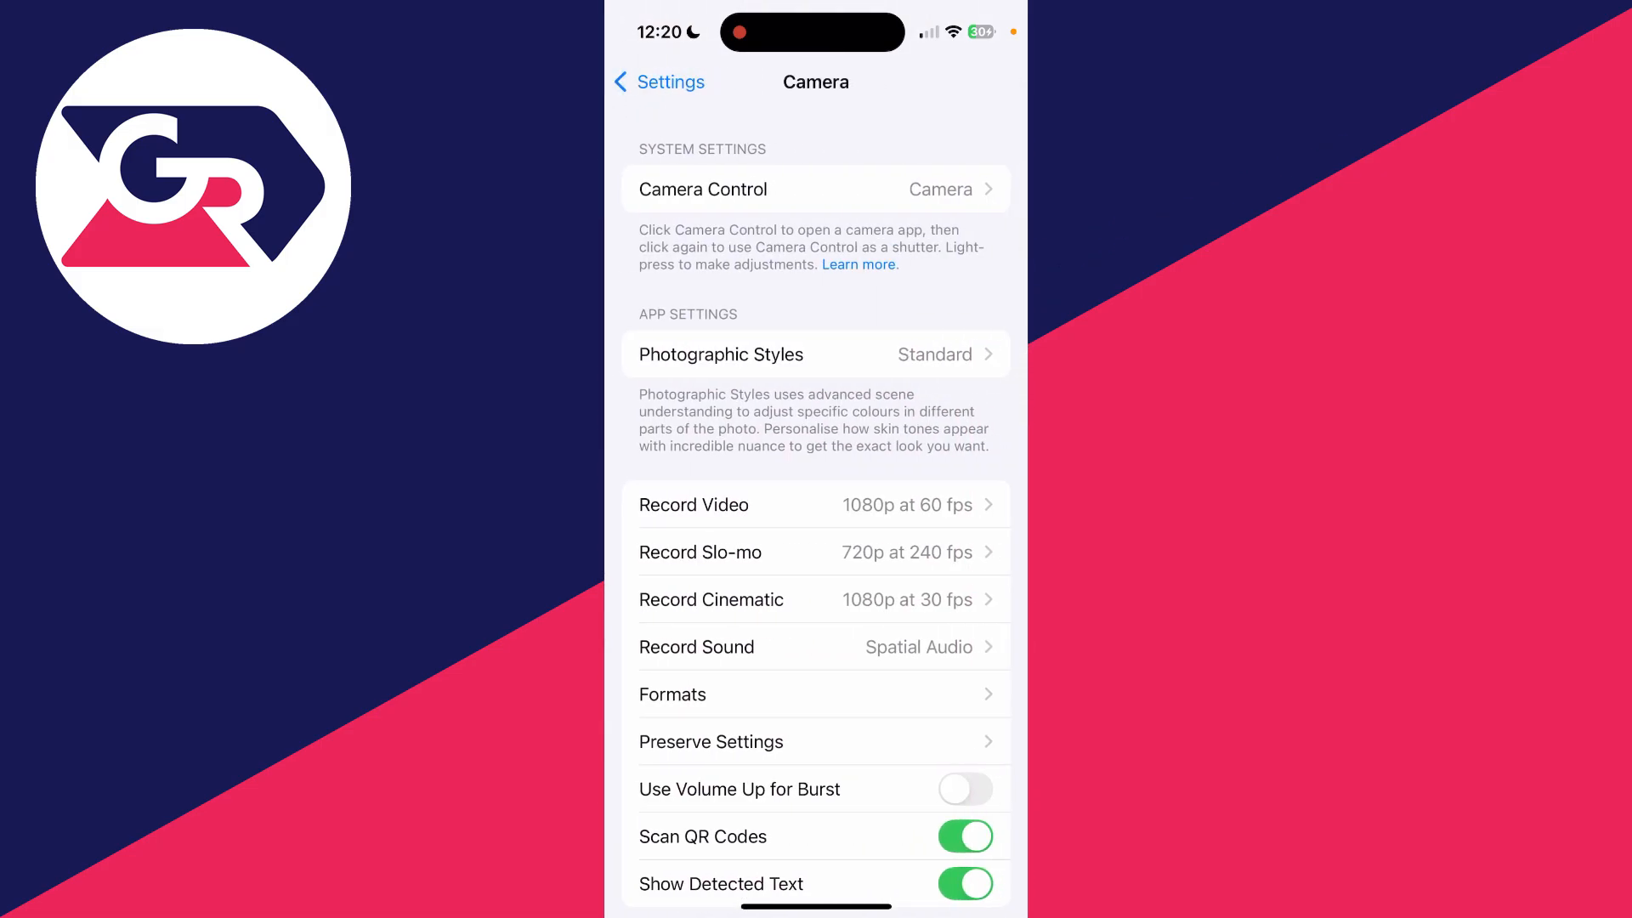
scroll("down", 3)
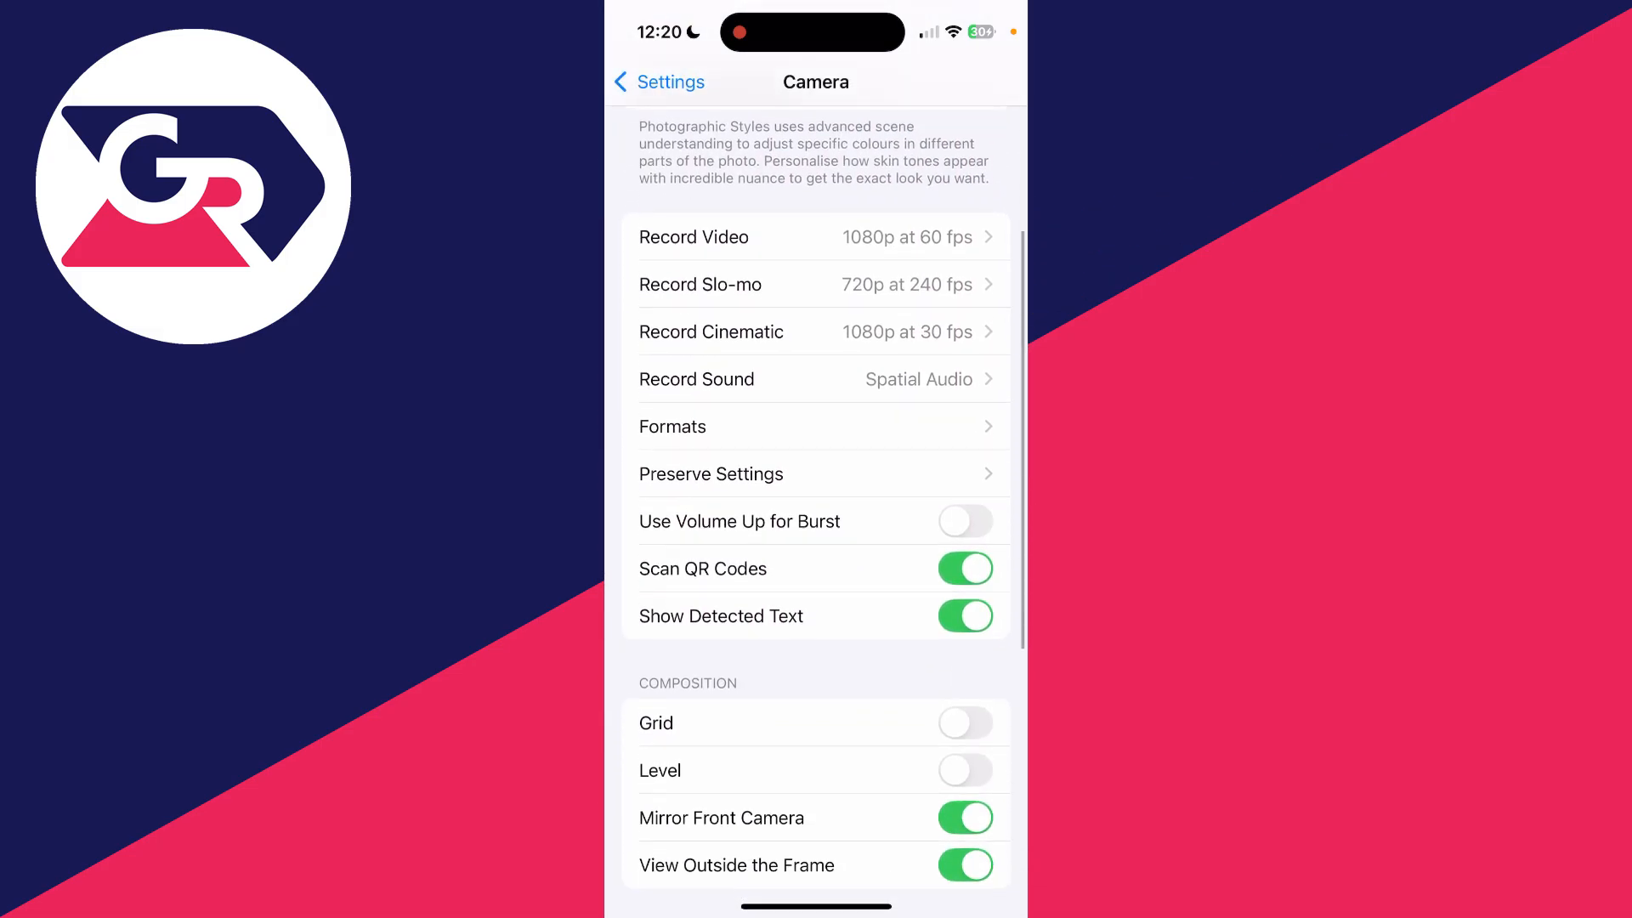
key("home")
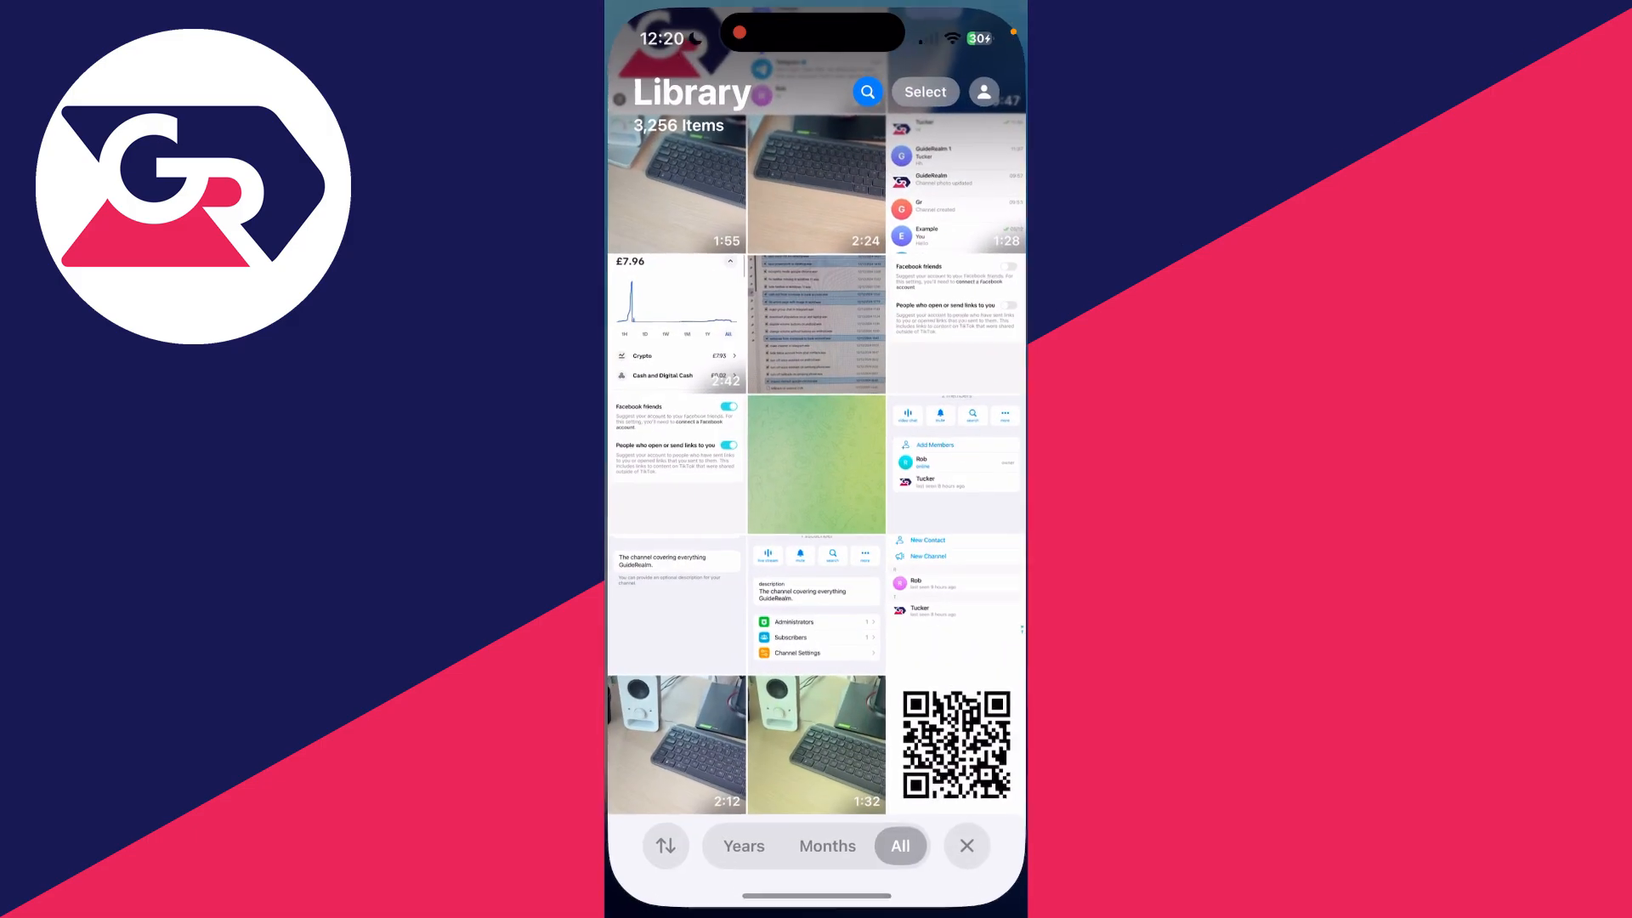
Join the "My WiFi" network from the saved QR code photo and return to the home screen.
left_click(954, 745)
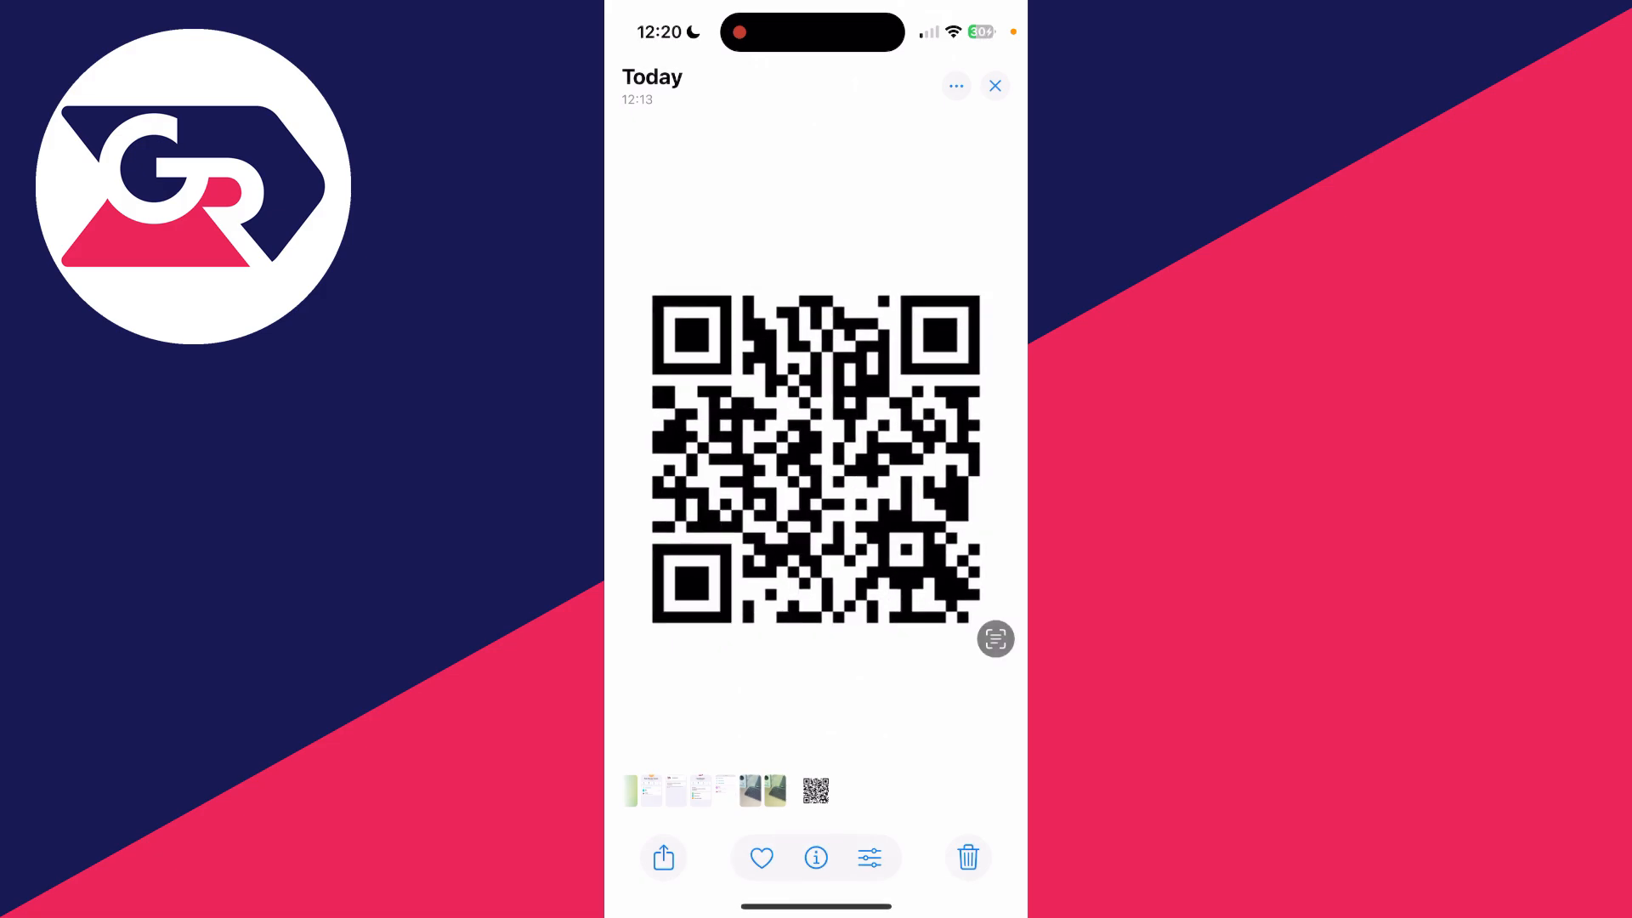
left_click(814, 457)
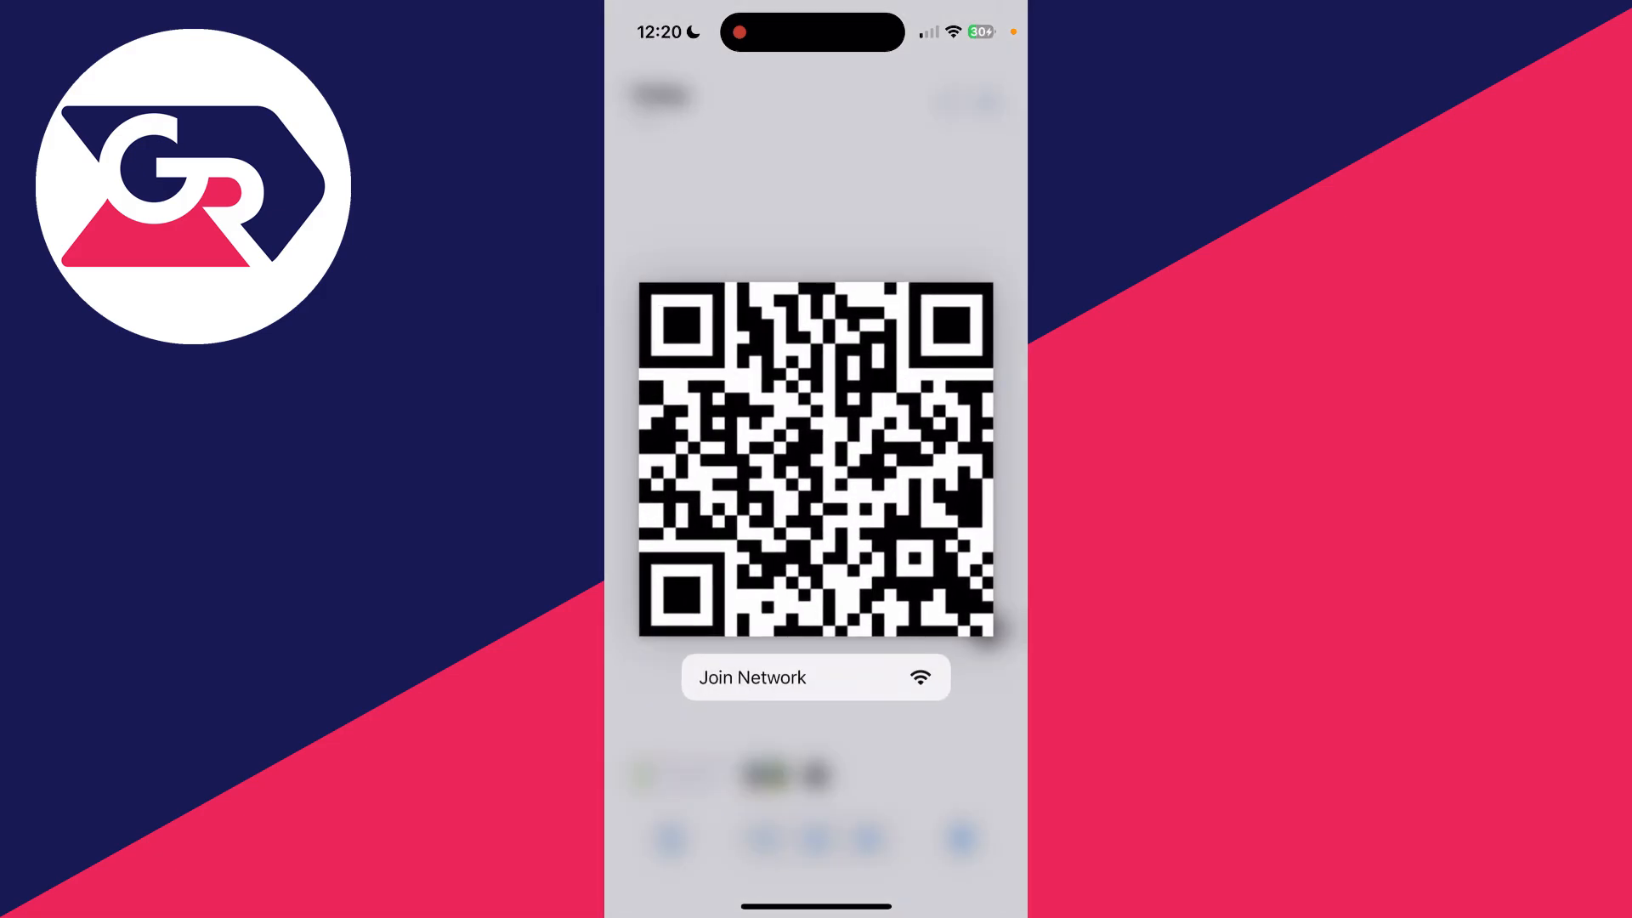
left_click(815, 676)
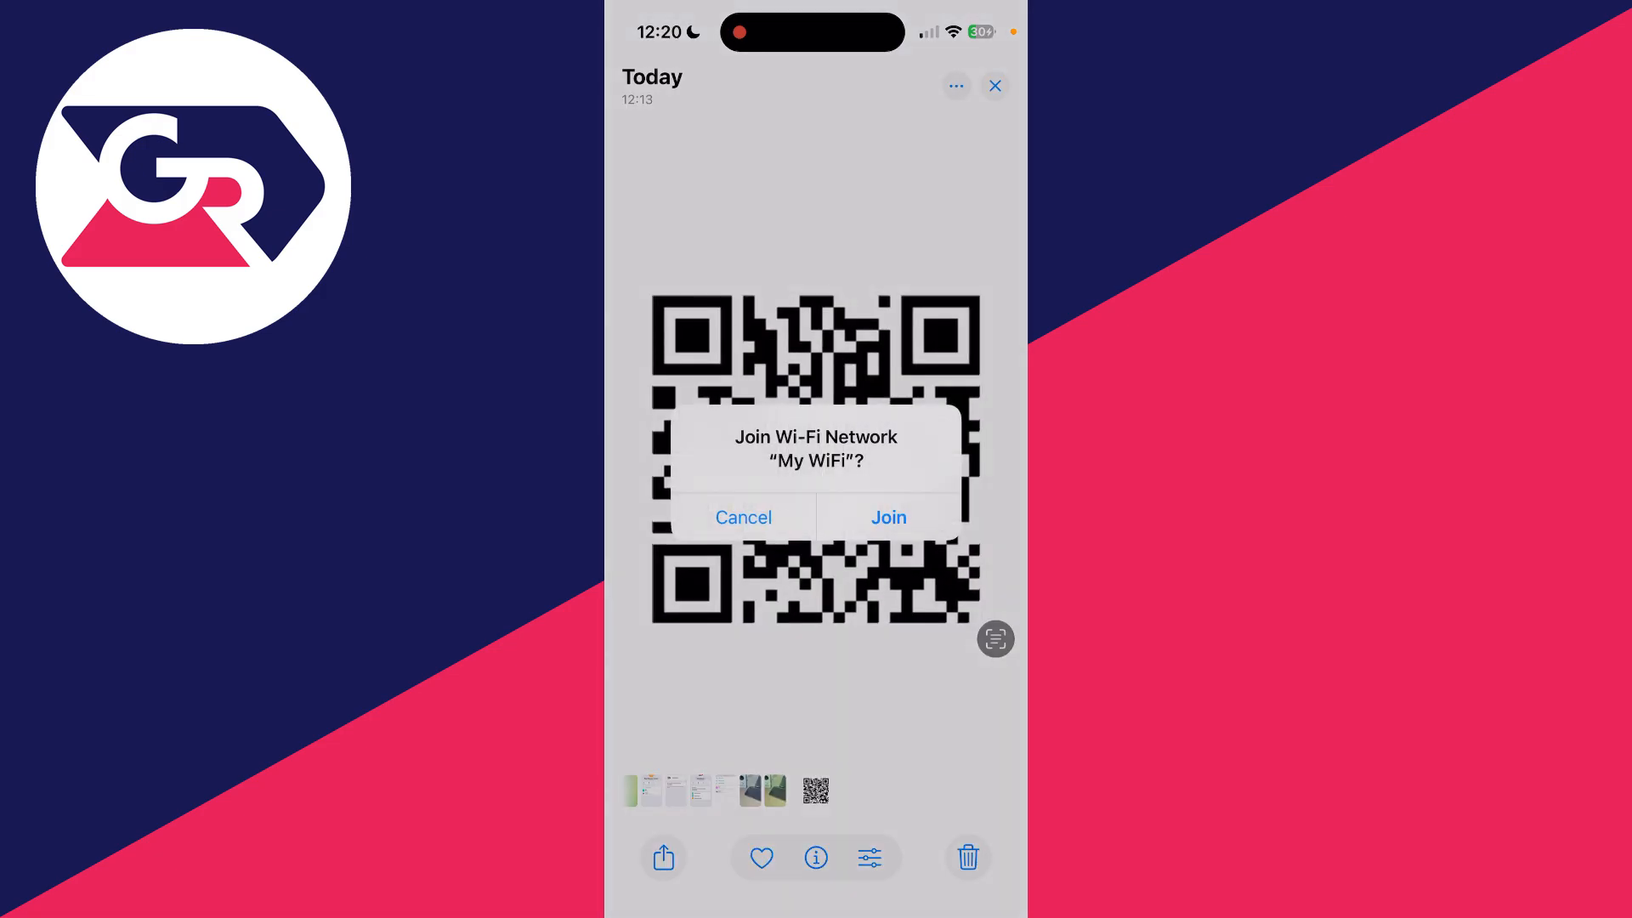
left_click(742, 516)
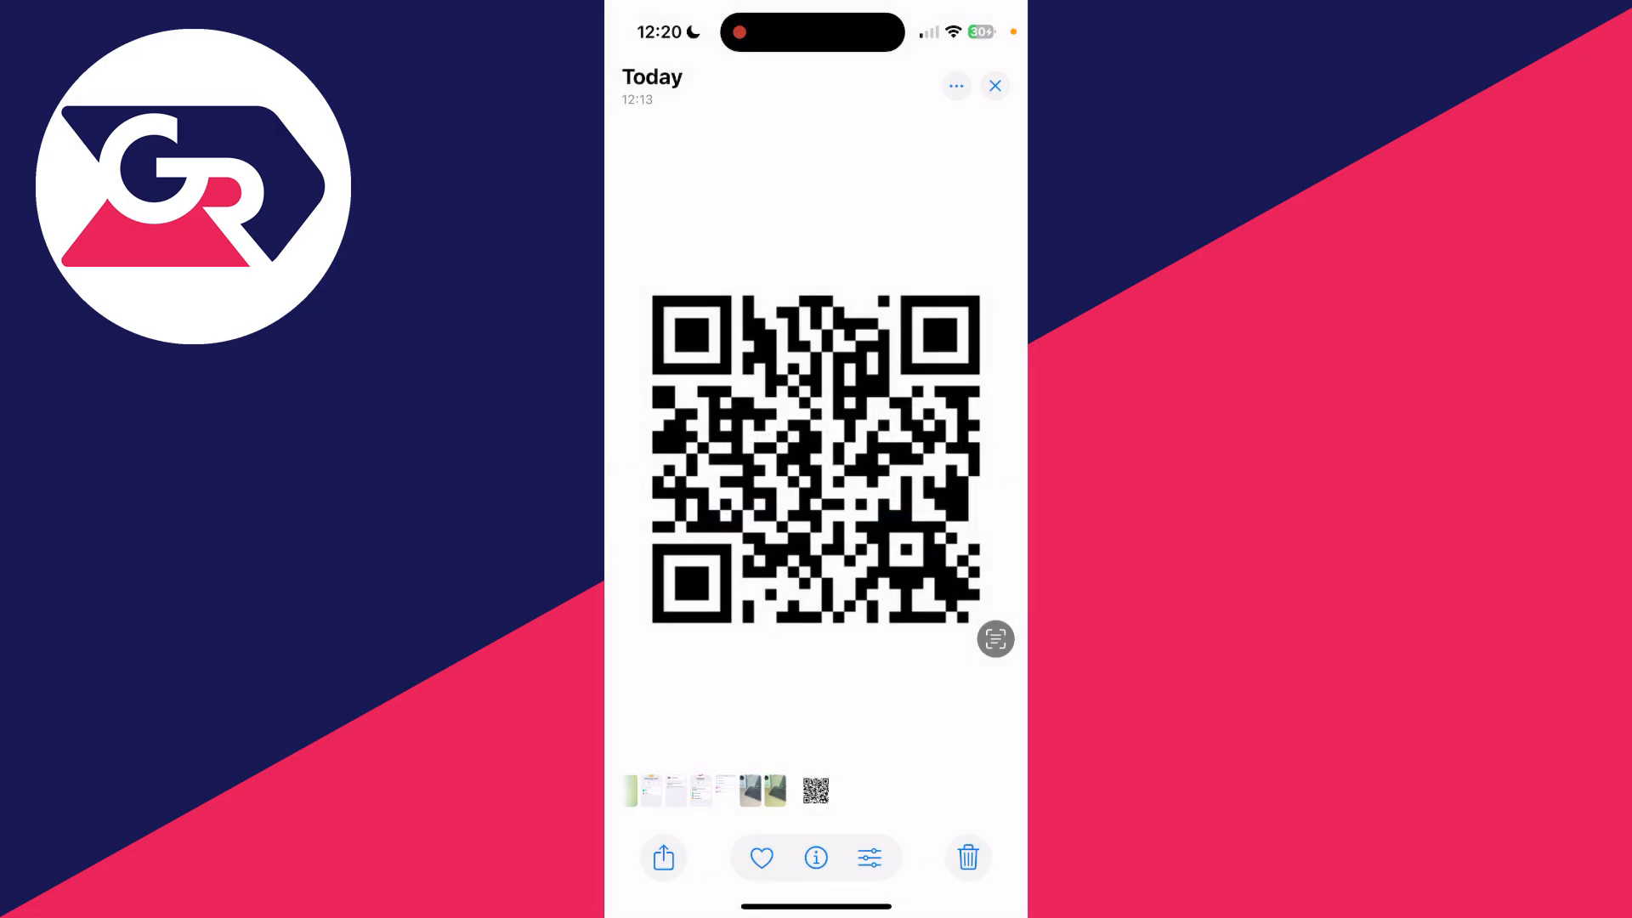
left_click(993, 85)
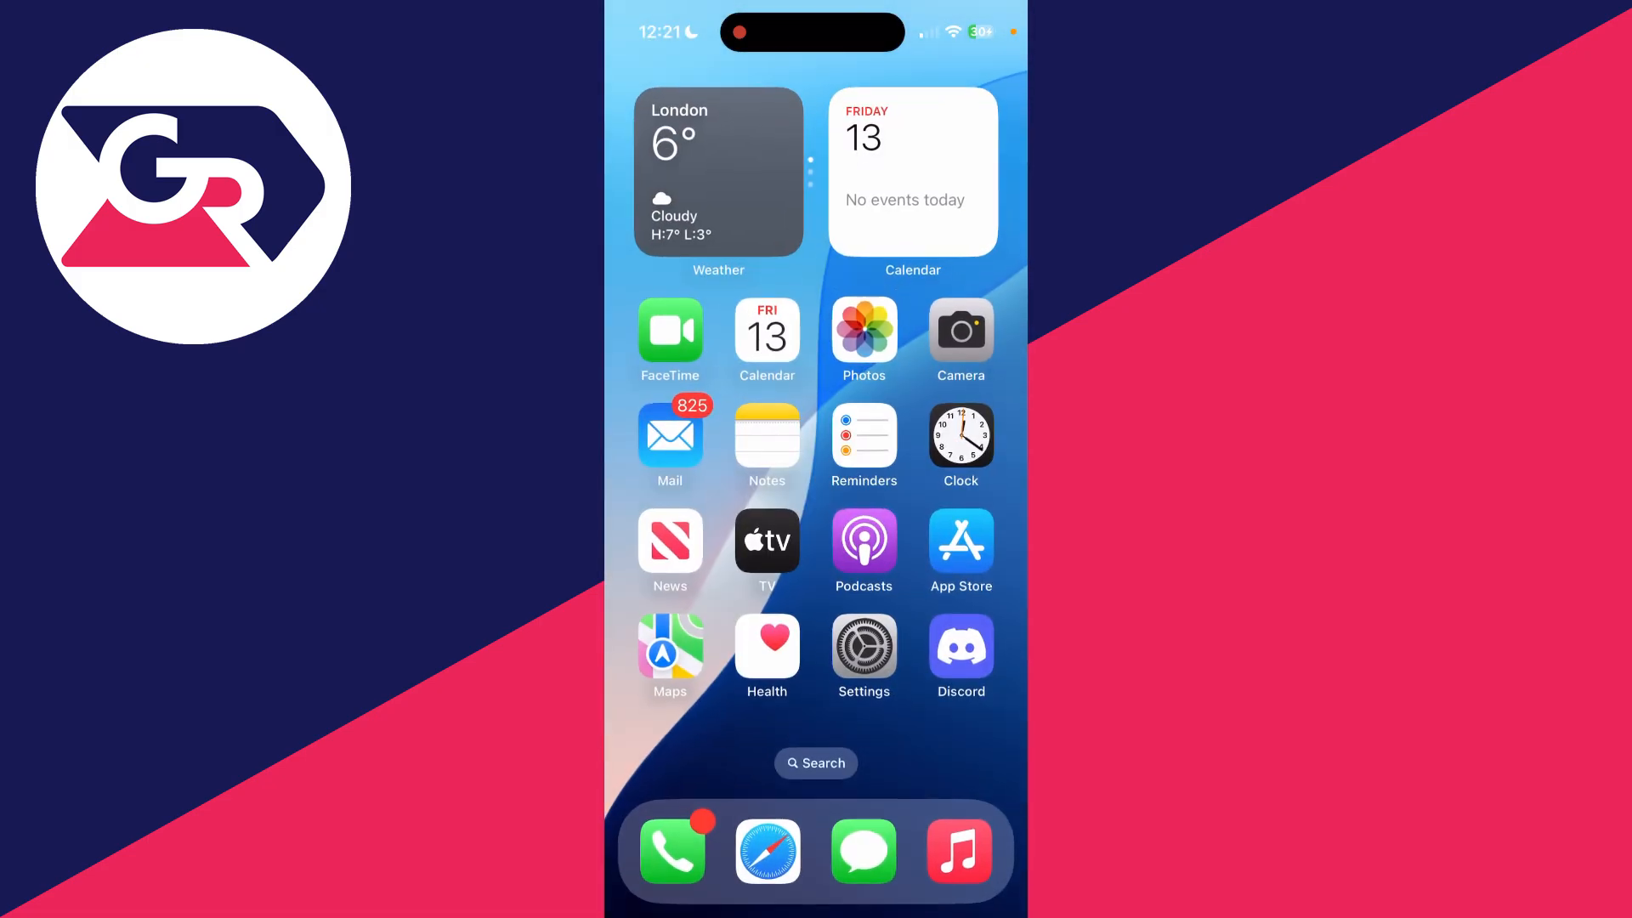